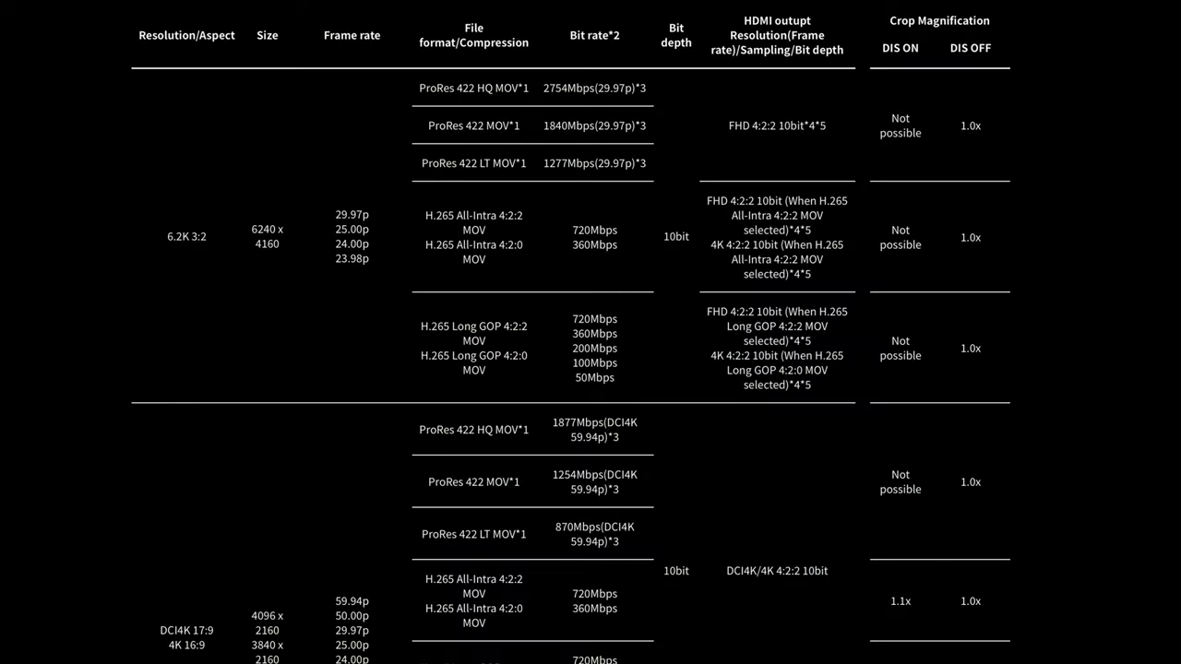
Scroll the MEDIA REC SETTING format list from ProRes HQ MOV past ProRes LT MOV to H.265 ALL-I 420 MOV at 720Mbps.
scroll("down", 3)
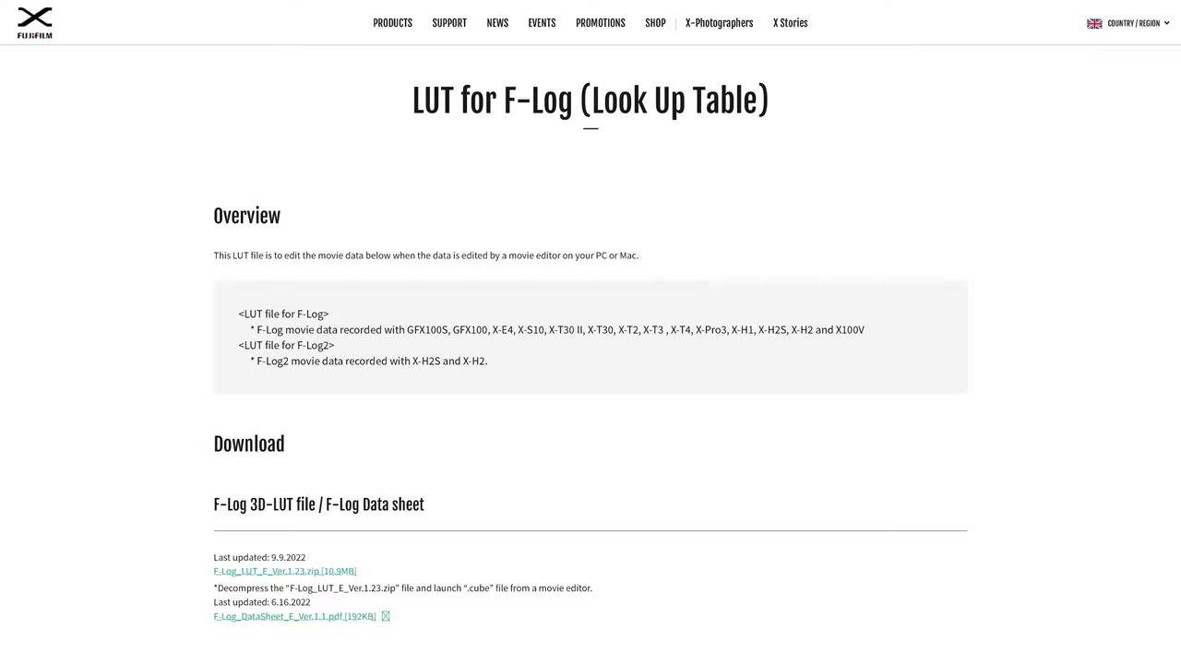
scroll("down", 3)
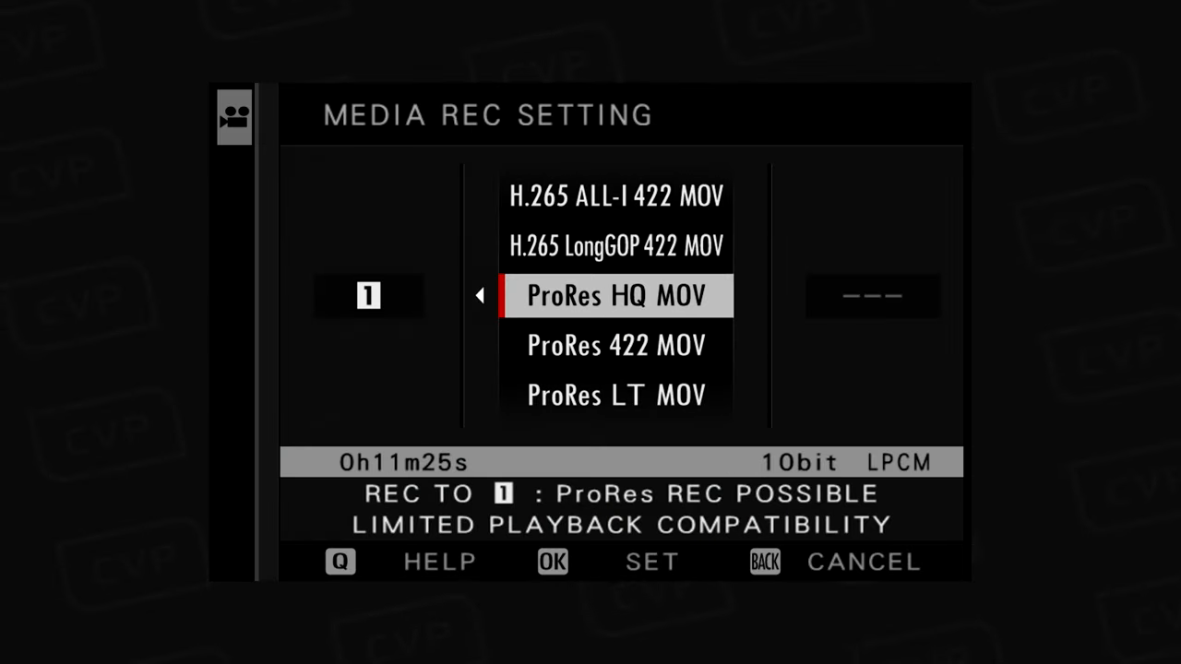
scroll("down", 3)
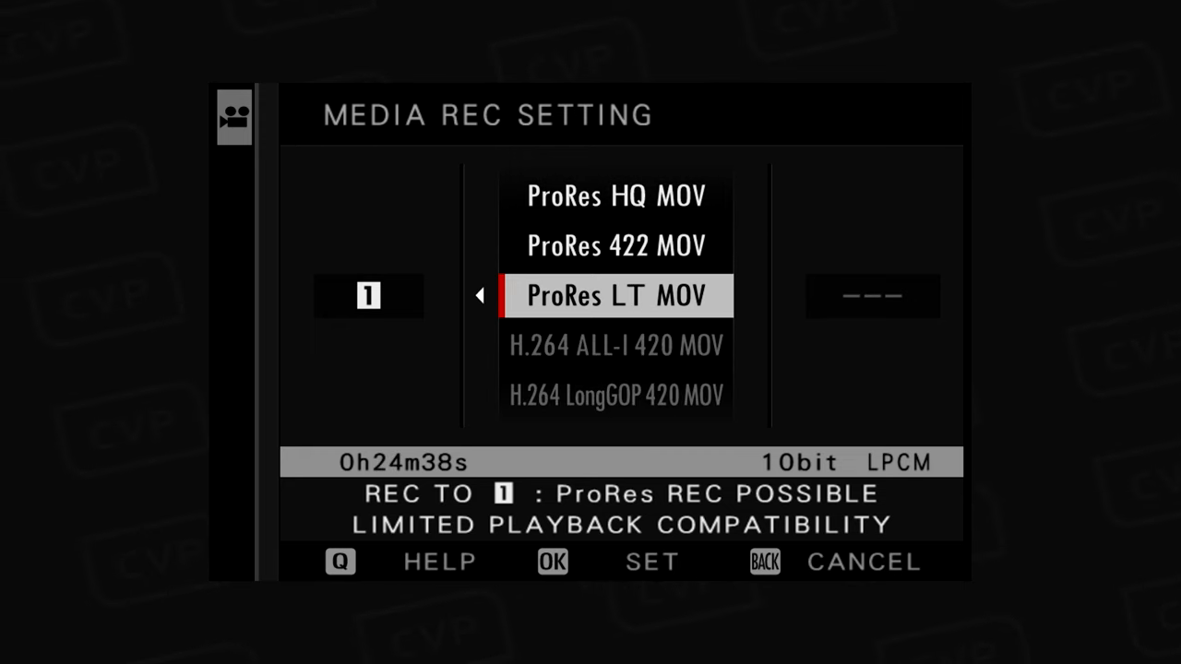
scroll("down", 3)
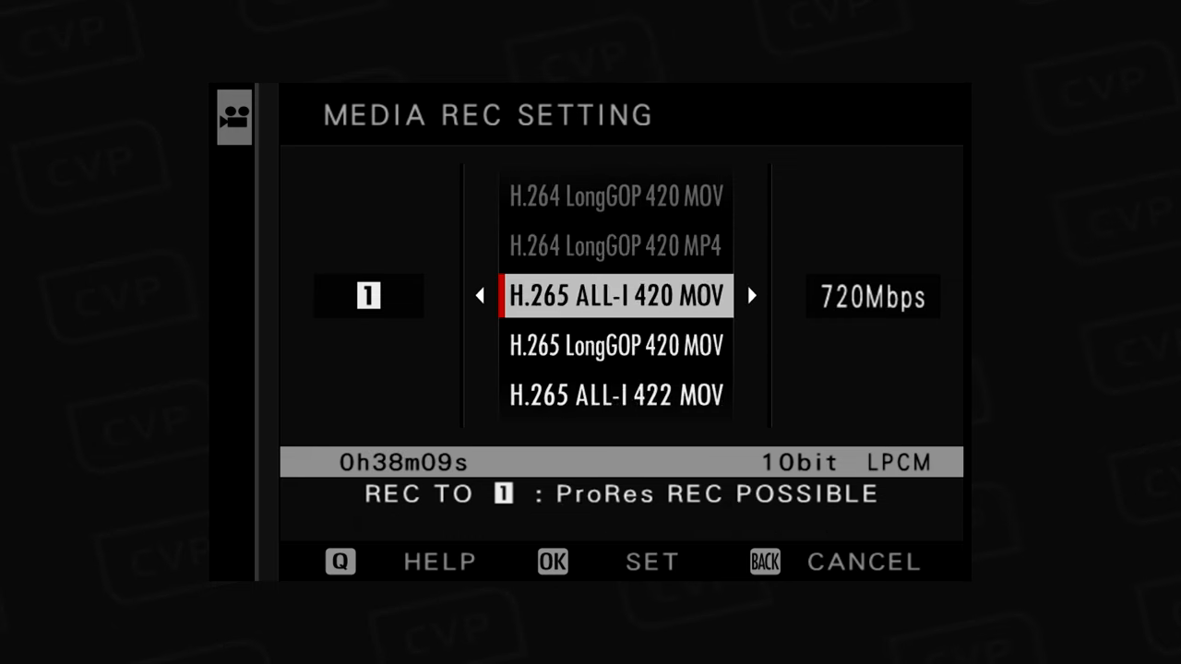
scroll("down", 3)
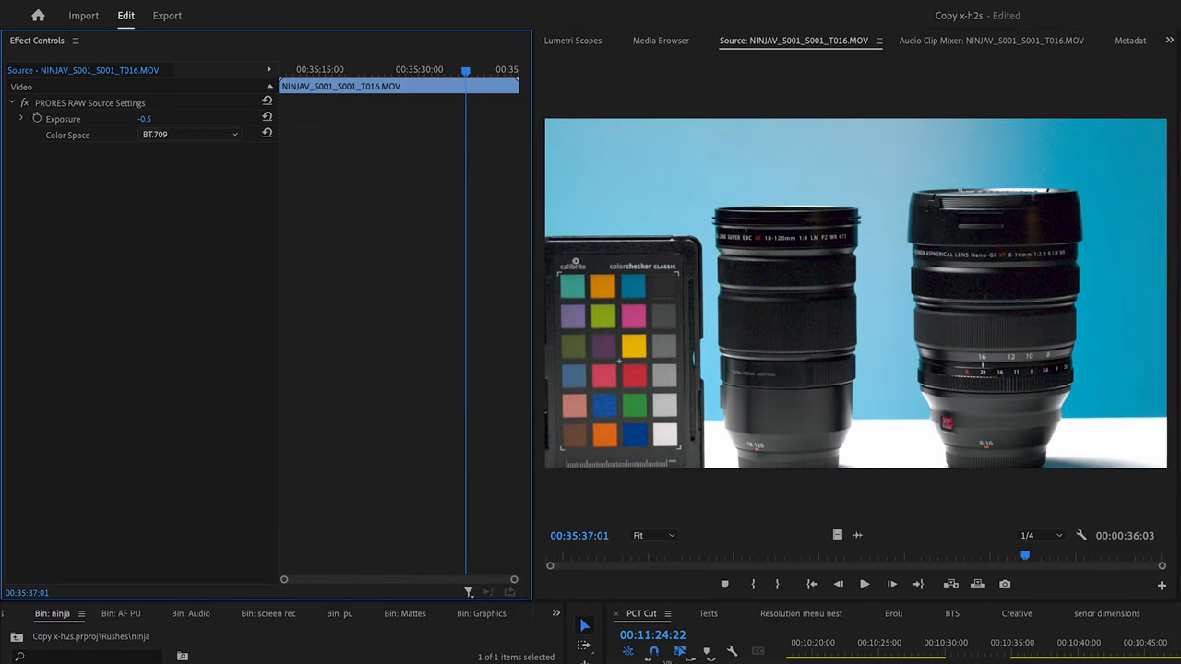
Bring up the ProRes RAW lens-and-colour-checker clip with its PRORES RAW Source Settings in Effect Controls.
left_click(189, 133)
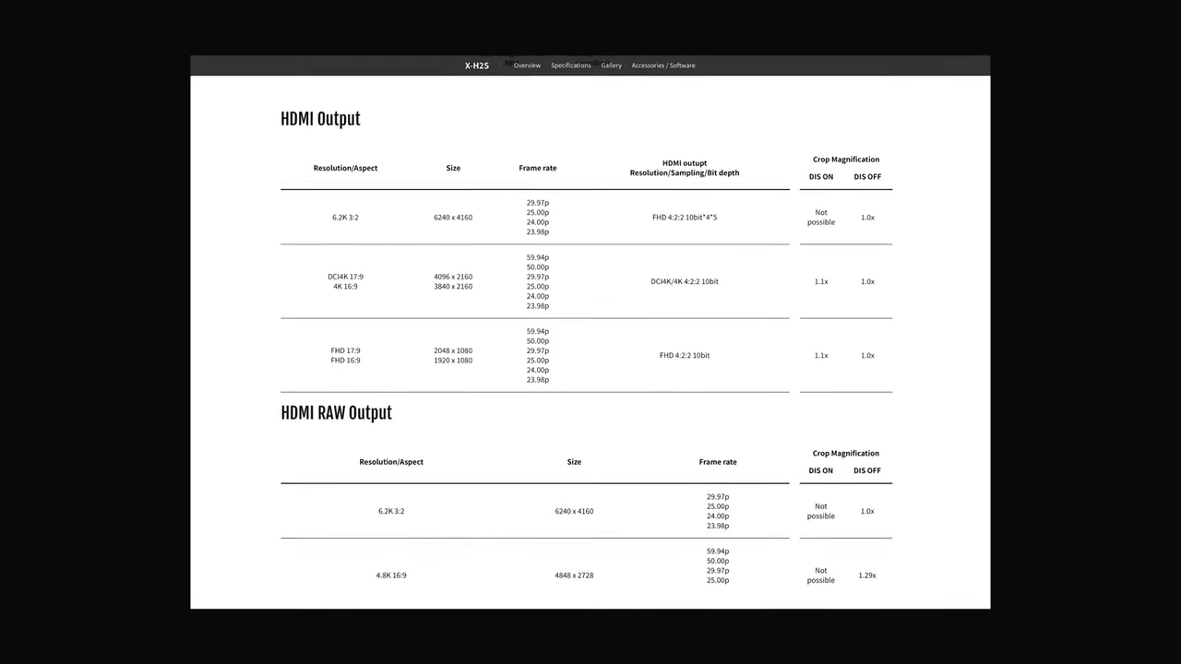
Scroll the X-H2S Specifications page down to the HDMI Output and HDMI RAW Output tables.
scroll("down", 3)
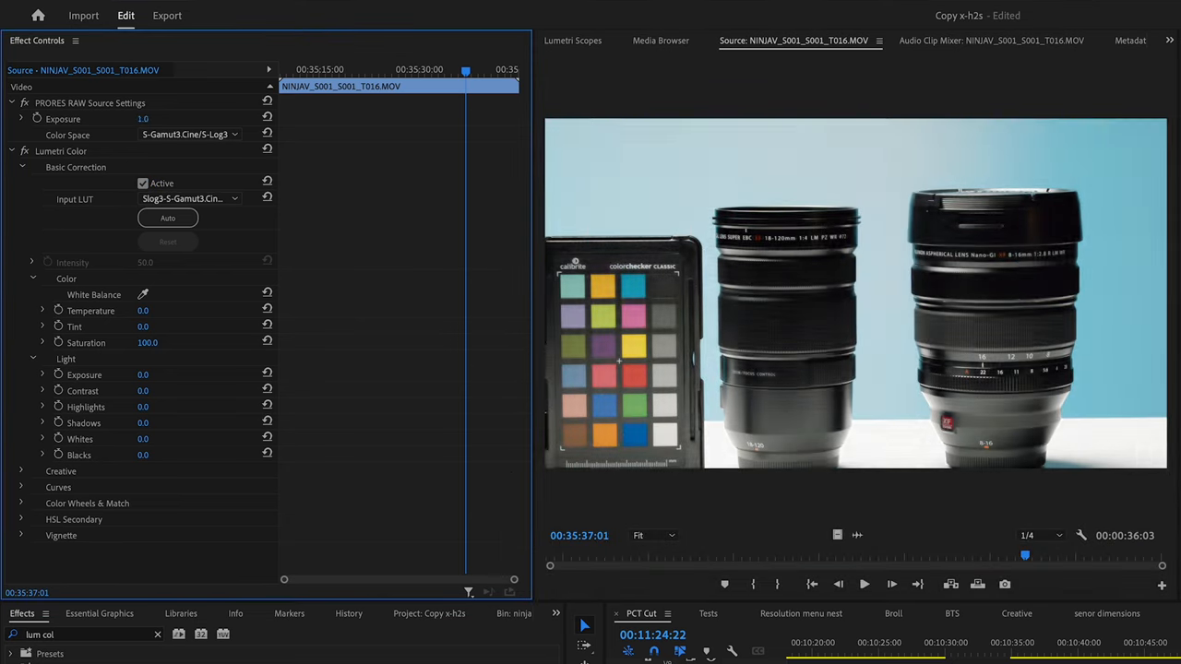
Show the NINJAV clip's Lumetri Color Basic Correction with the S-Log3 input LUT applied.
left_click_drag(147, 118, 129, 118)
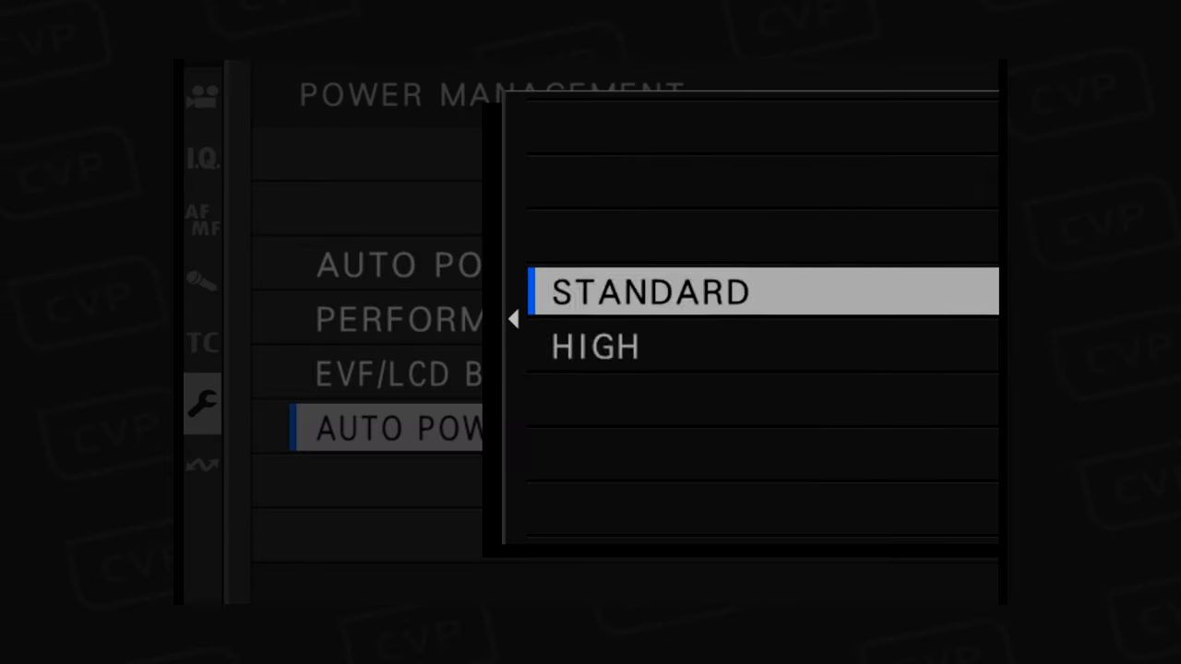
In Power Management's Cooling Fan Setting, move the highlighted fan choice up to AUTO2.
left_click(594, 346)
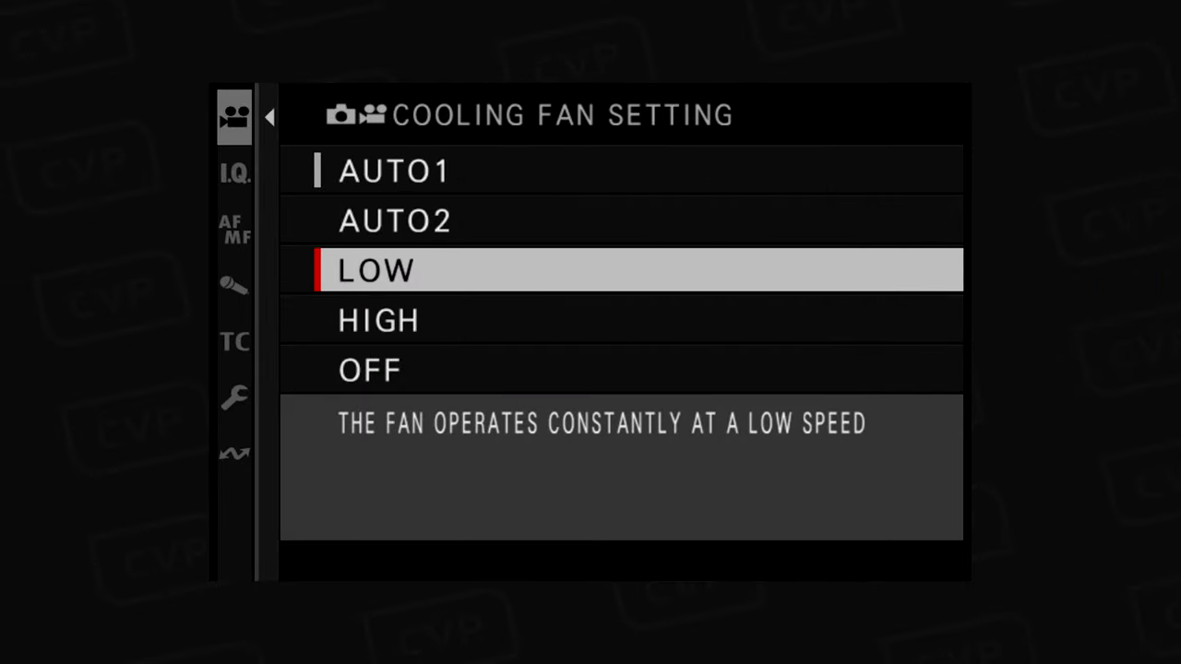
key("up")
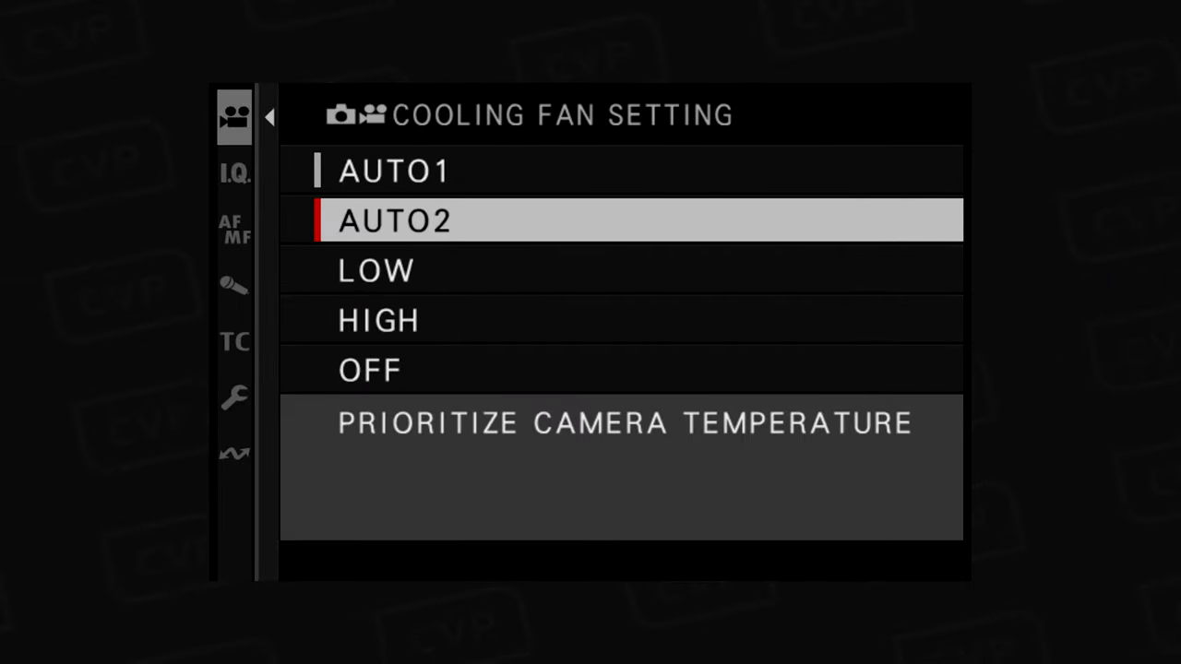